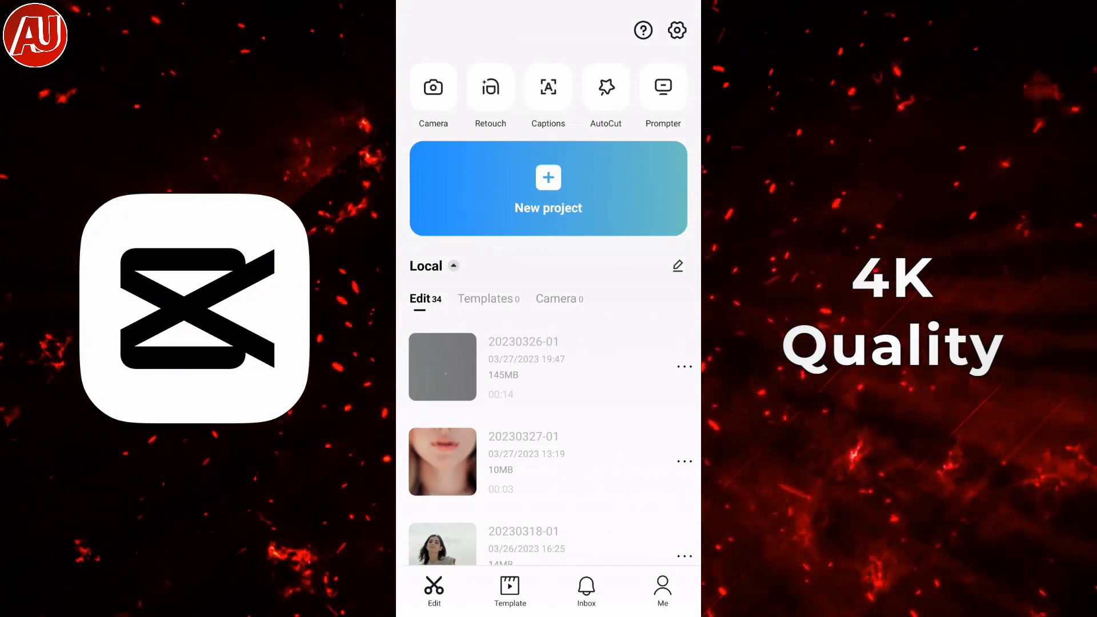
pyautogui.scroll(3)
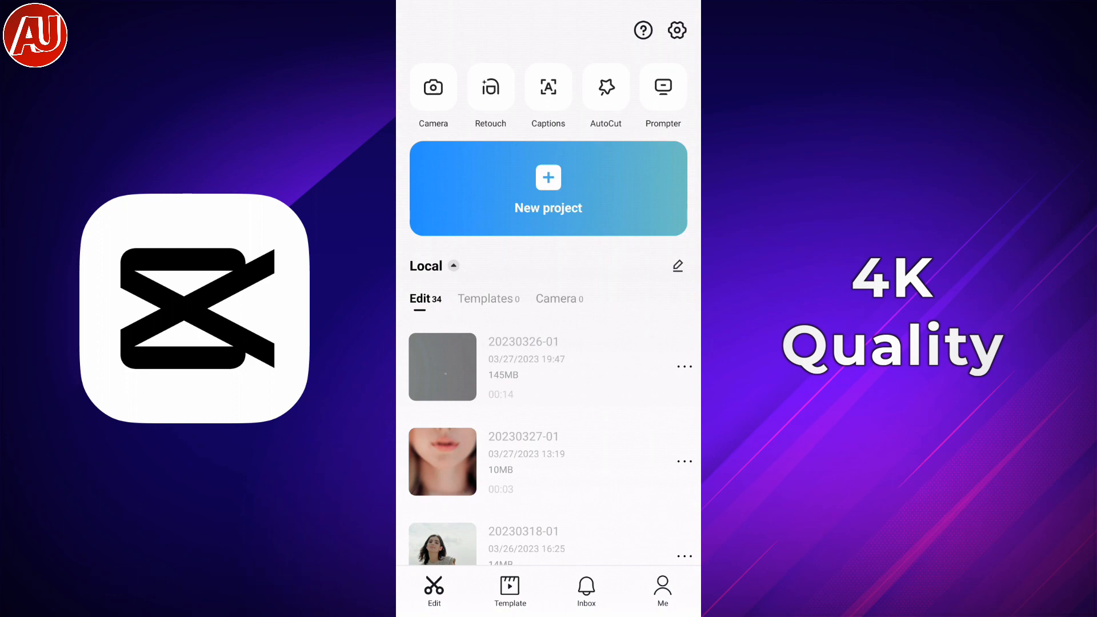
pyautogui.click(676, 30)
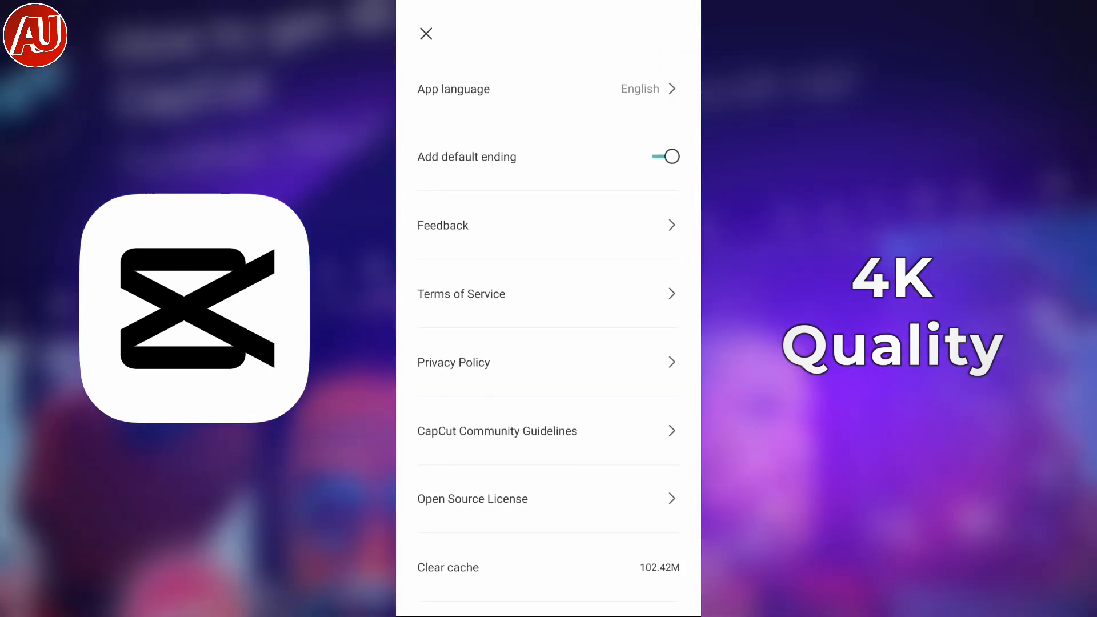
pyautogui.click(425, 33)
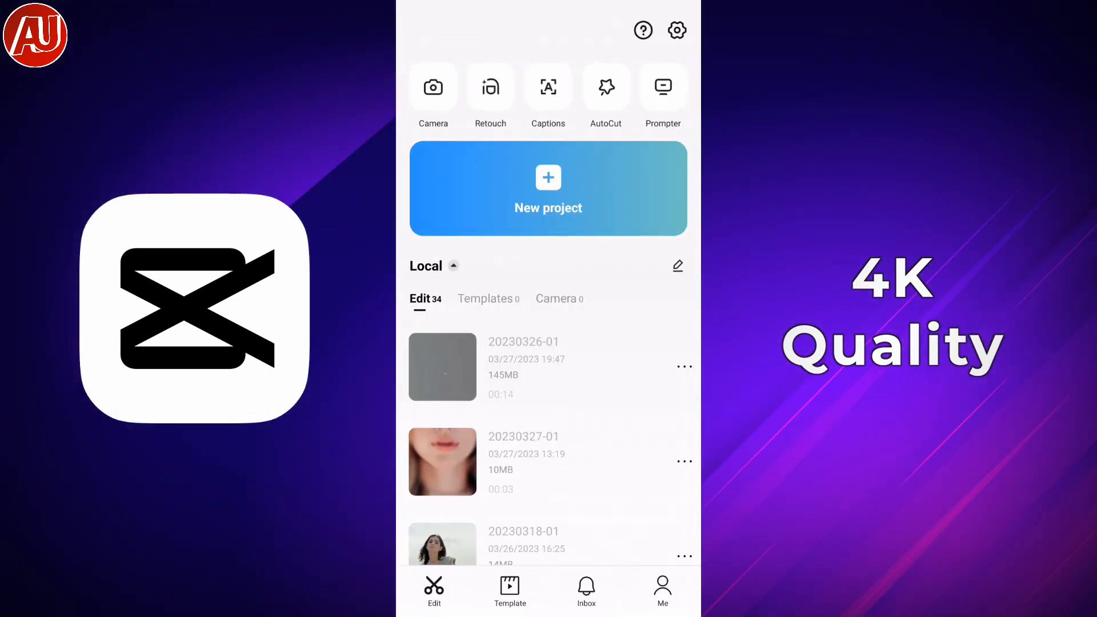
pyautogui.click(442, 366)
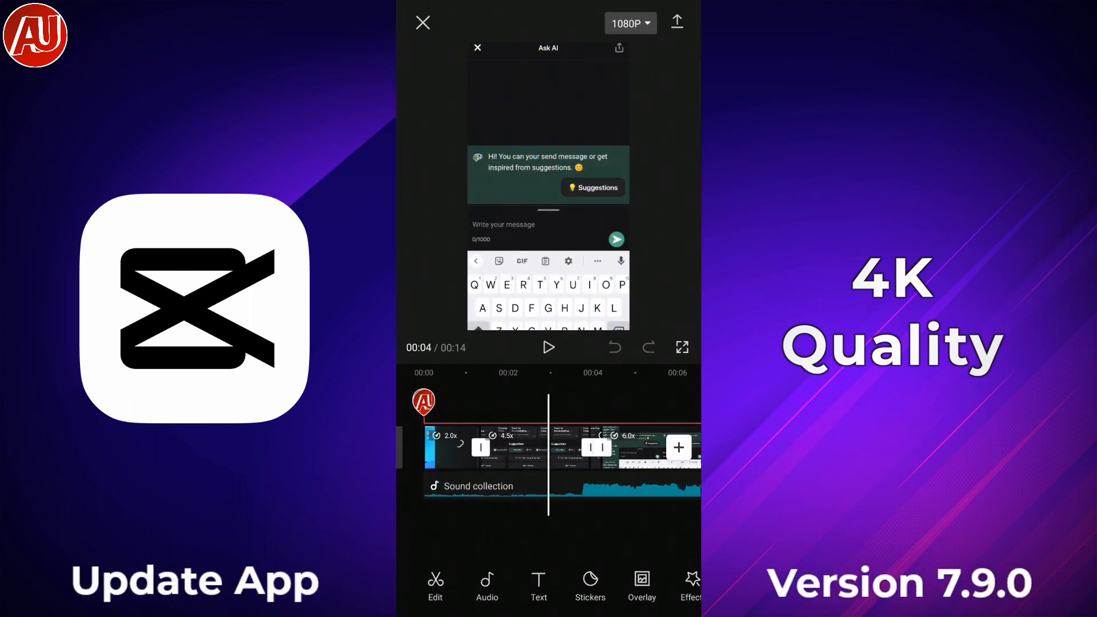
# Switch the export resolution from 1080P to 2K/4K in the quality dropdown
pyautogui.click(478, 48)
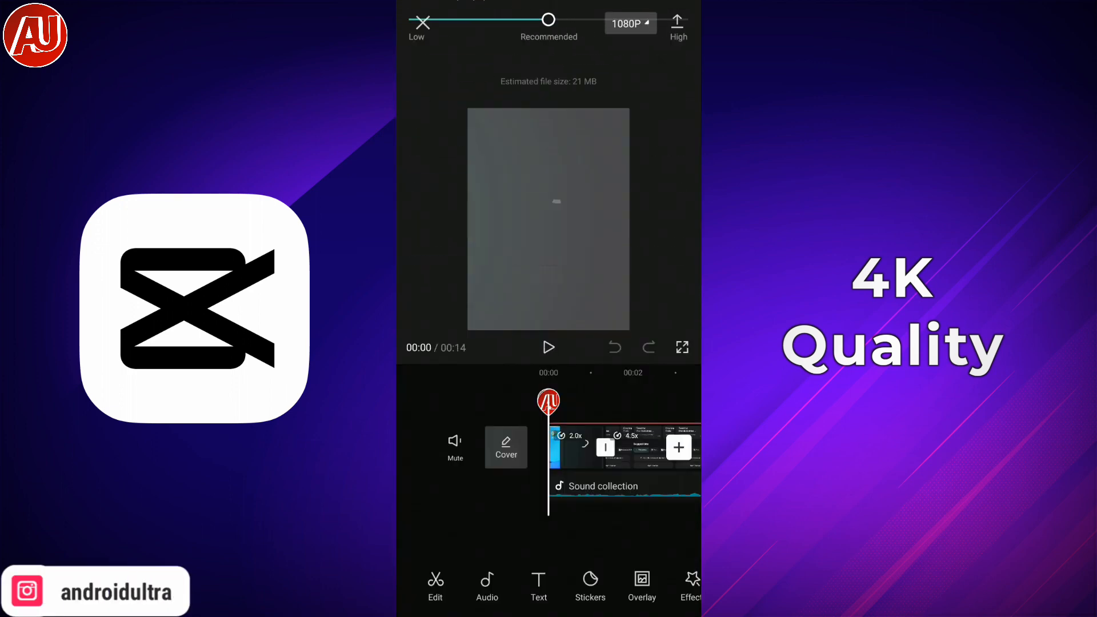
pyautogui.click(629, 23)
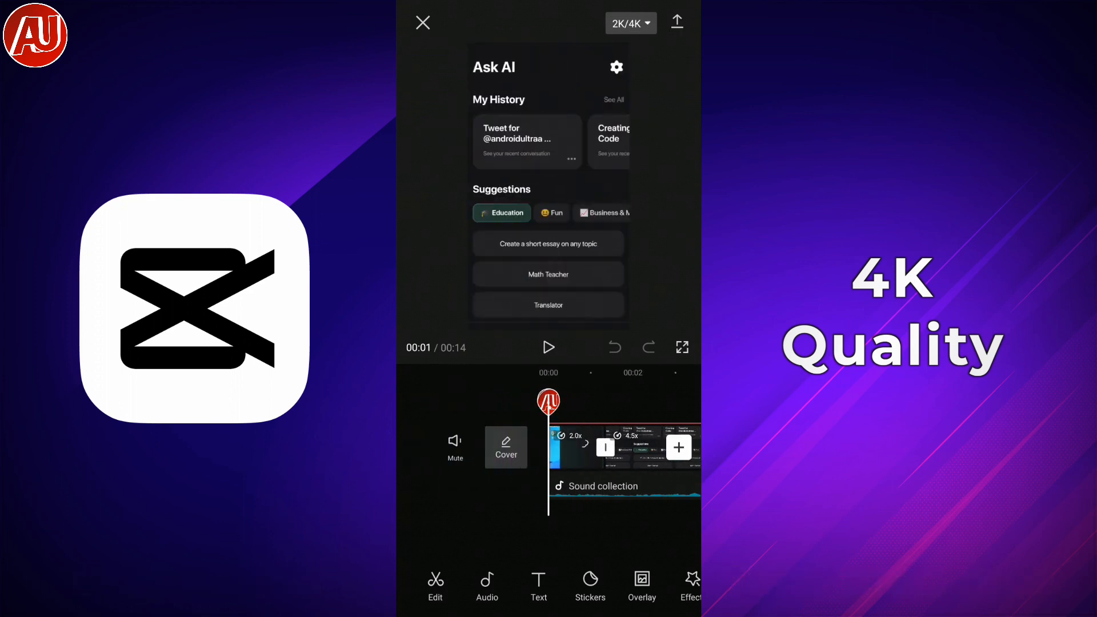
# Exit the editor and start a new project with the curly-haired woman's portrait clip at 2K/4K
pyautogui.click(422, 22)
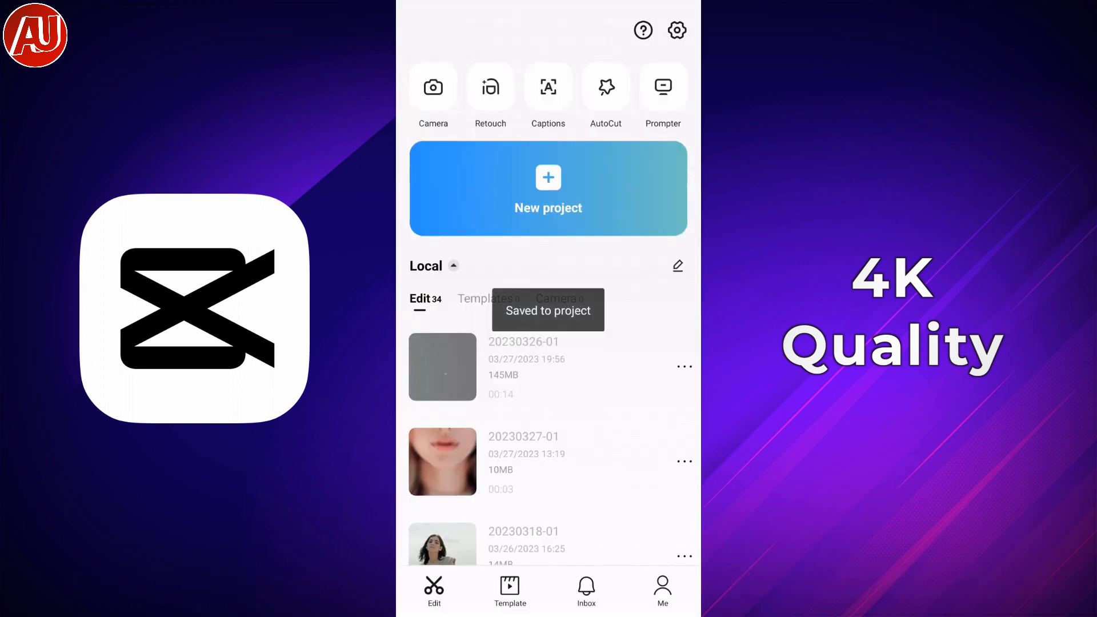
pyautogui.click(548, 187)
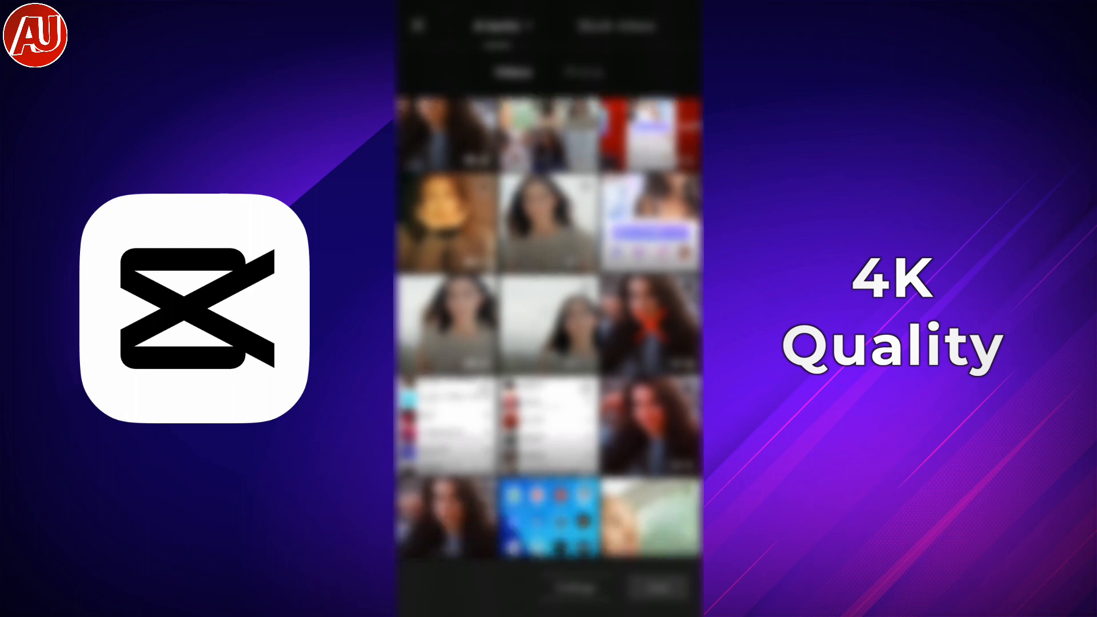
pyautogui.scroll(-3)
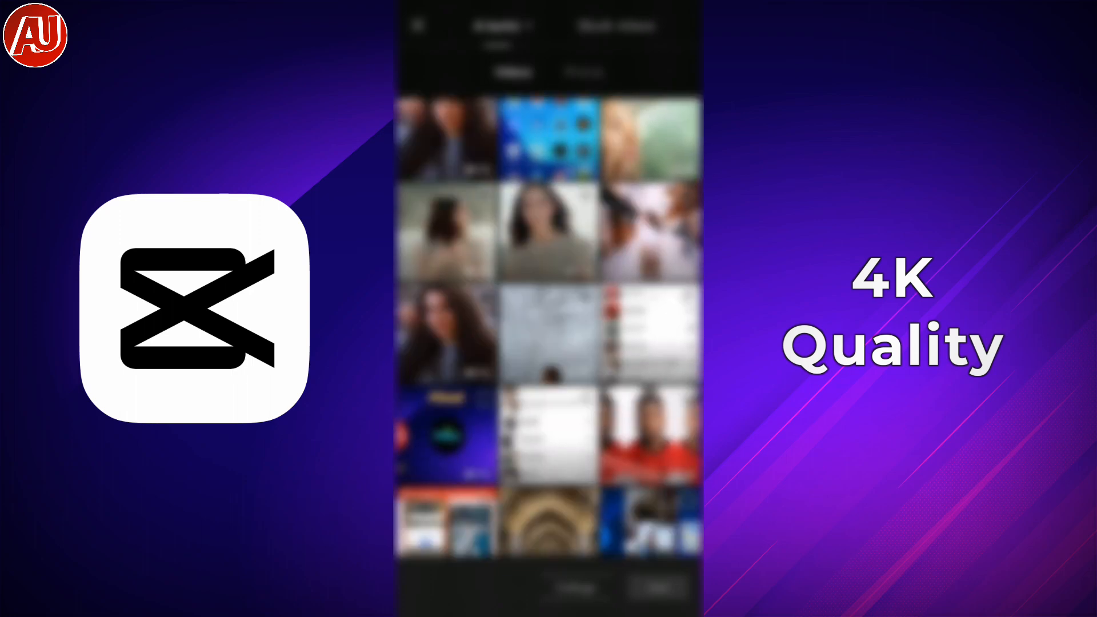
pyautogui.scroll(3)
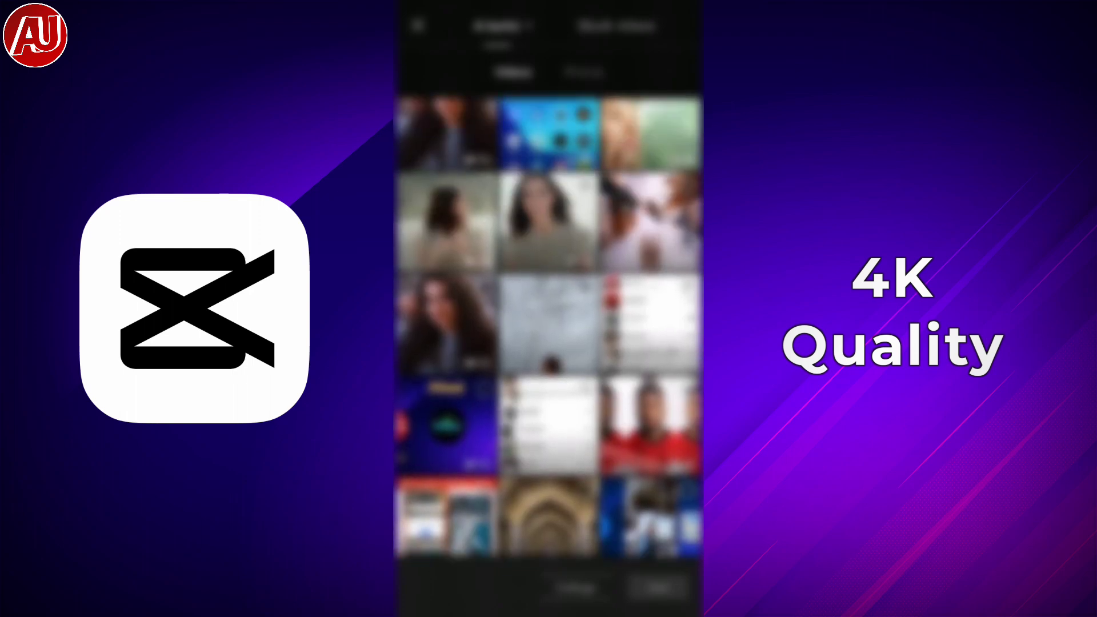
pyautogui.click(546, 222)
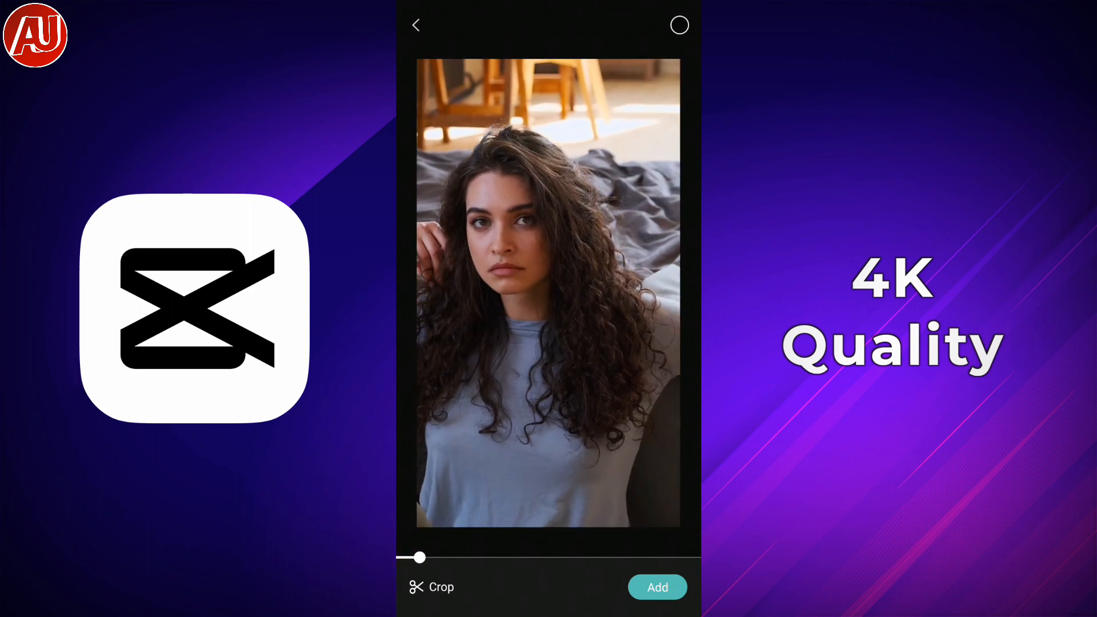
pyautogui.click(657, 587)
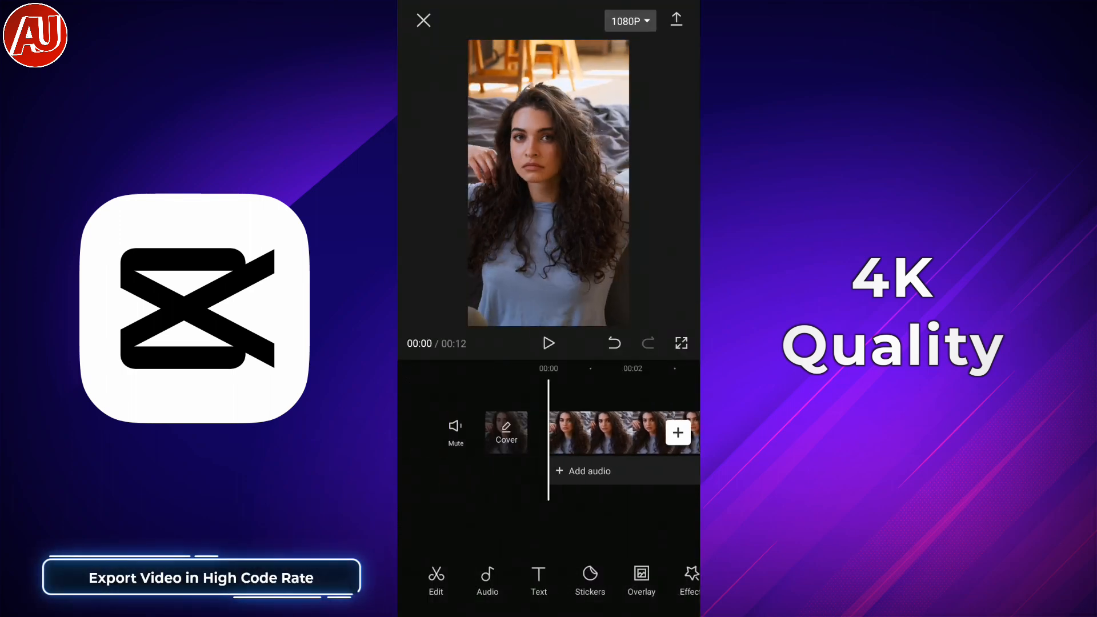
pyautogui.click(627, 21)
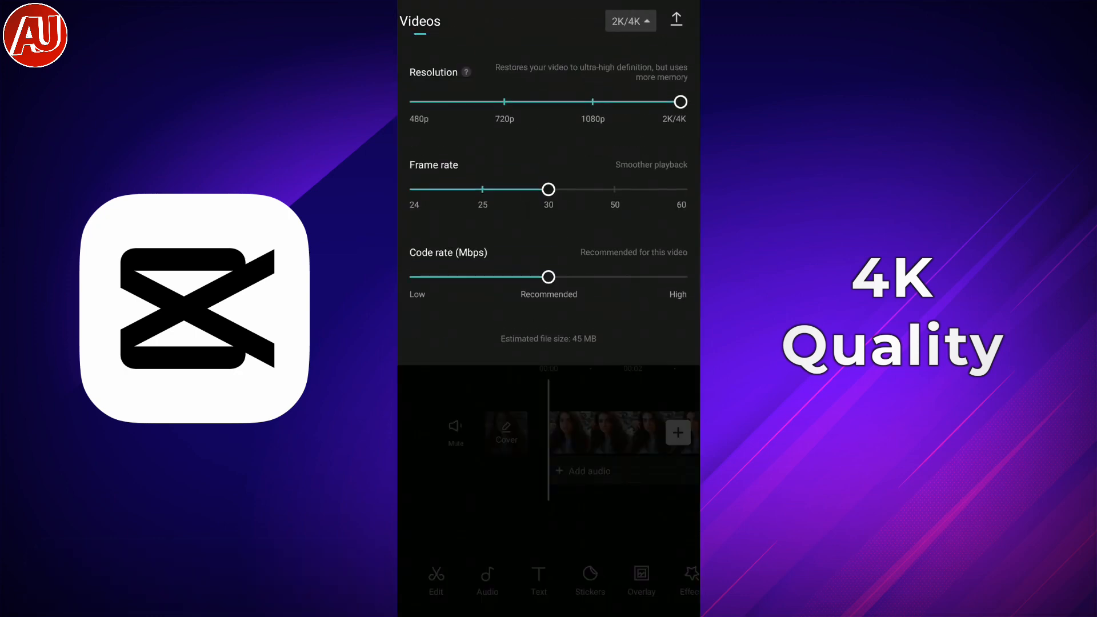